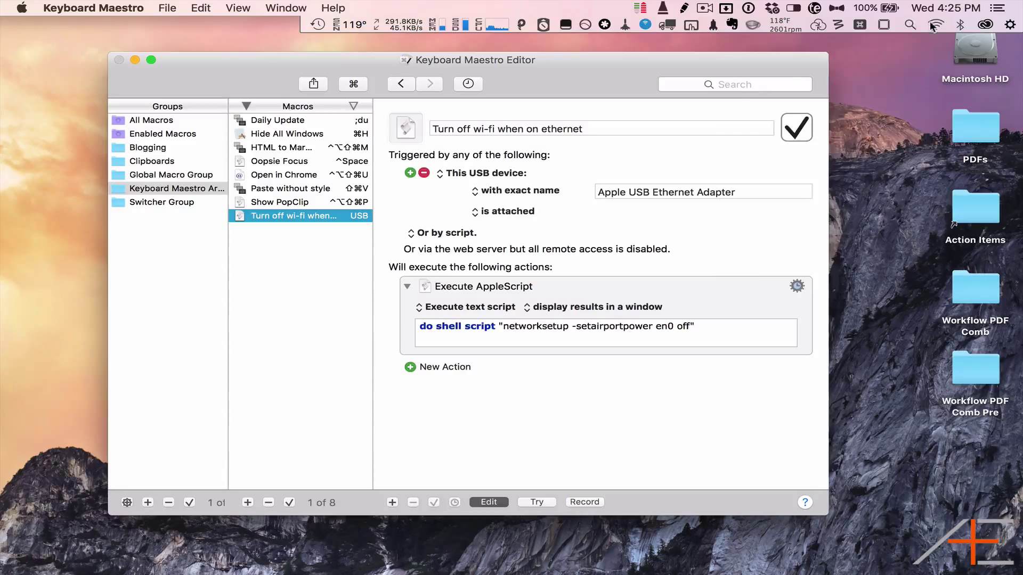
Show the Wi-Fi menu from the menu bar to check the joined and available networks.
{"action": "left_click", "coordinate": [935, 25]}
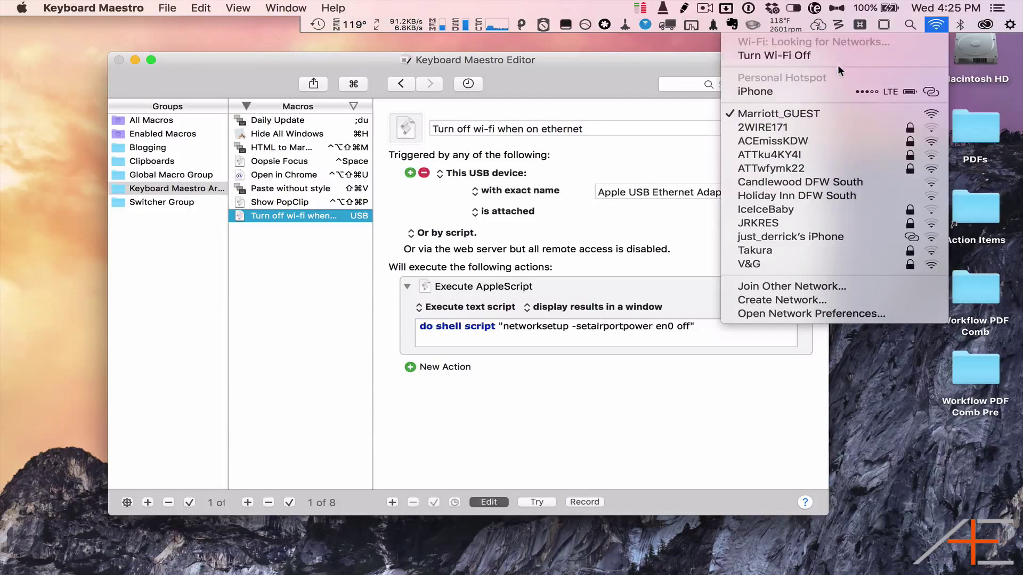